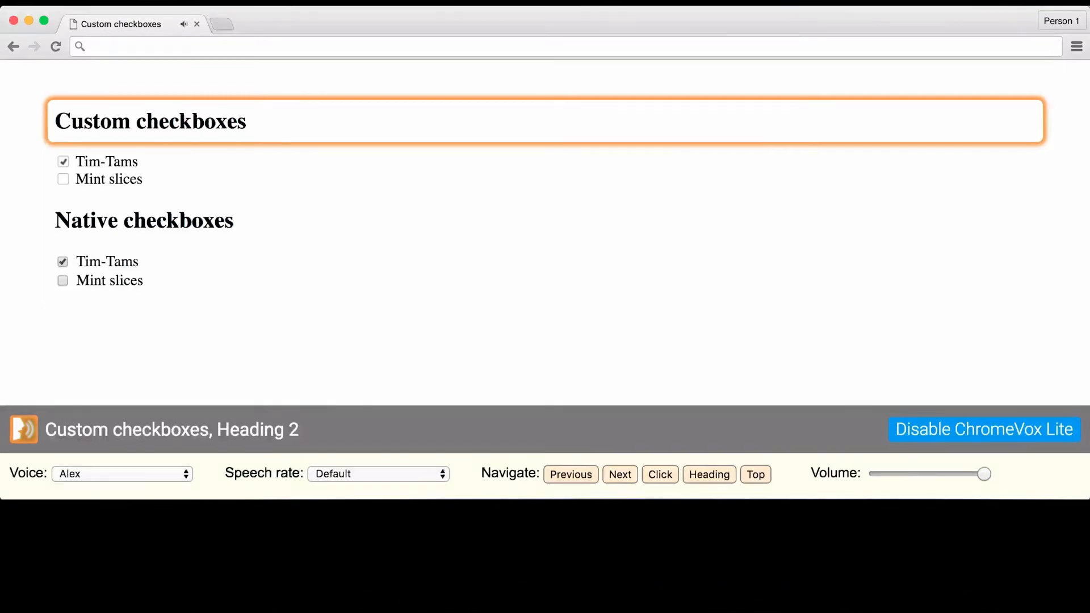
# Advance ChromeVox twice so it reads the custom Tim-Tams and Mint slices items as plain text
pyautogui.click(619, 474)
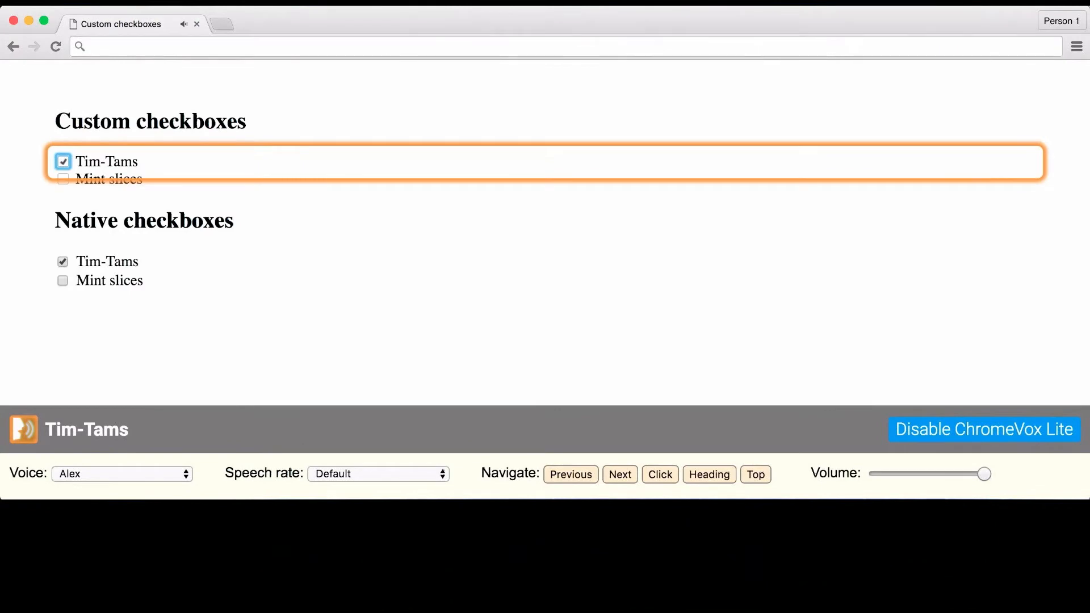
pyautogui.click(619, 474)
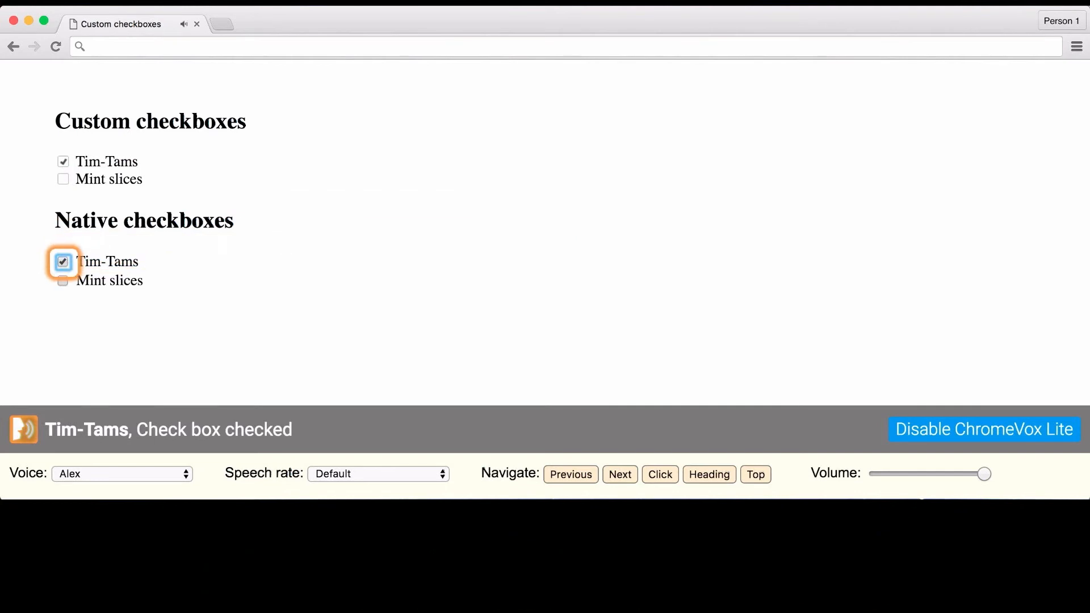
# Advance ChromeVox onto the native Mint slices box, announced as 'Check box not checked'
pyautogui.click(619, 475)
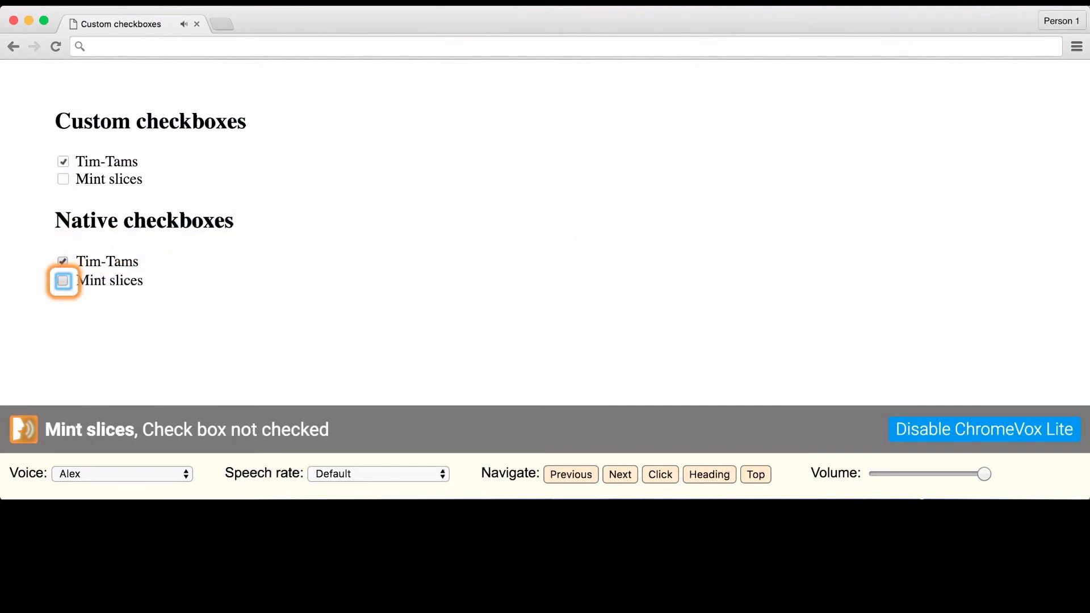
pyautogui.moveTo(1002, 352)
pyautogui.write('role="checkbox" aria-checked="false"')
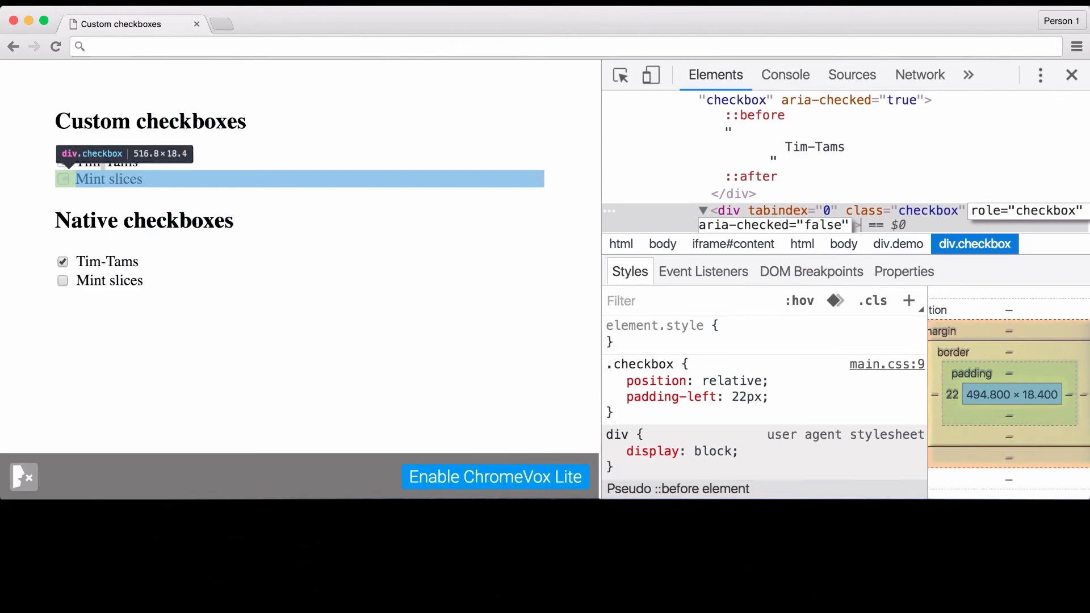
# Re-enable ChromeVox and hear the custom Mint slices item announced as 'Check box Not checked'
pyautogui.click(495, 477)
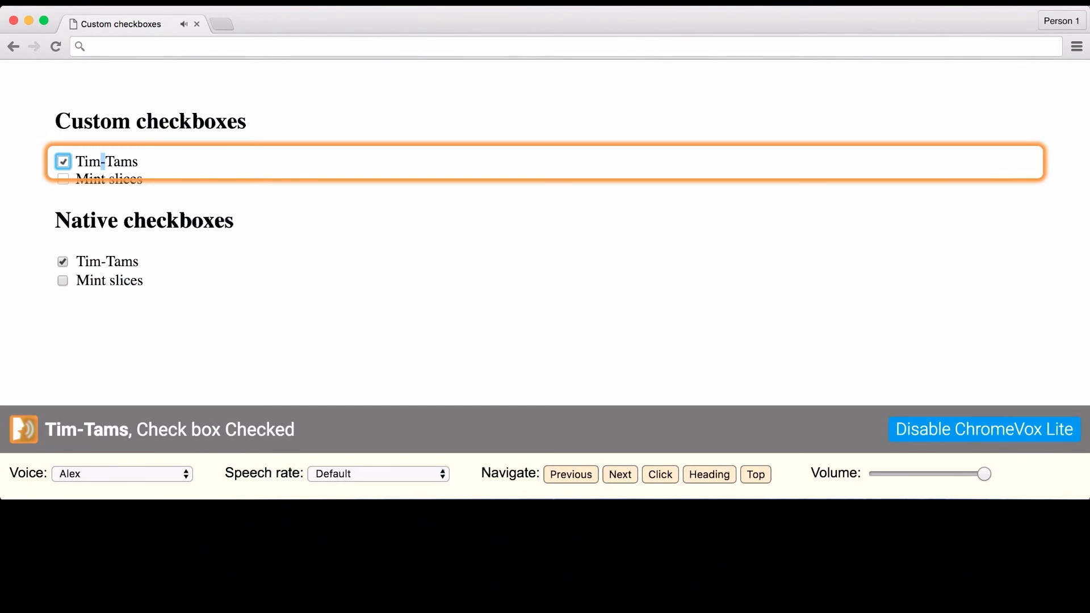
pyautogui.click(618, 474)
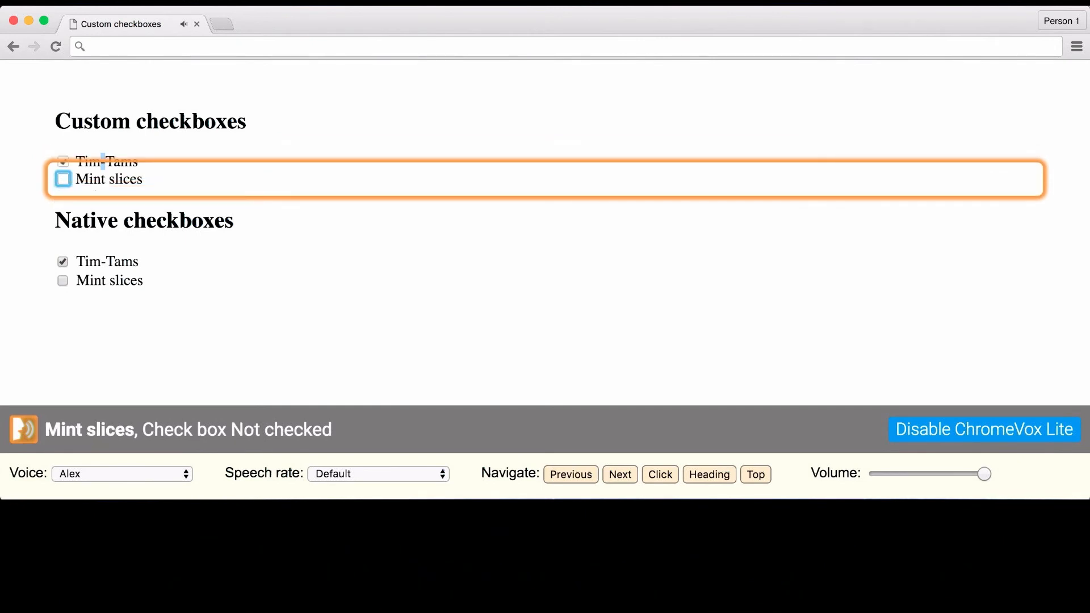